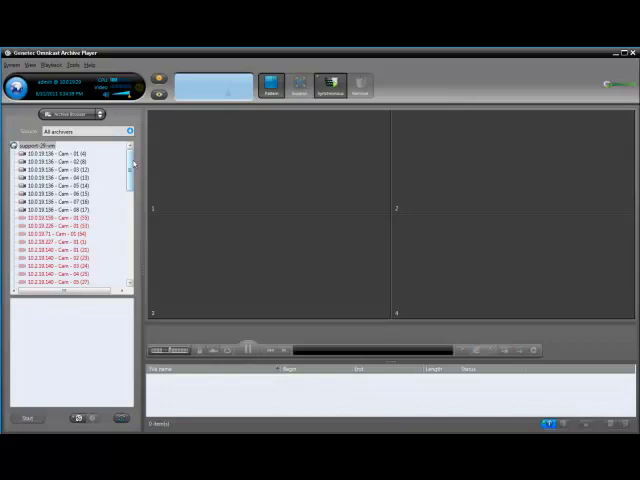
Scroll the camera list to reach the Axis 214 PTZ 10.2.18.71 - Cam - 01 entry
scroll("down", 3)
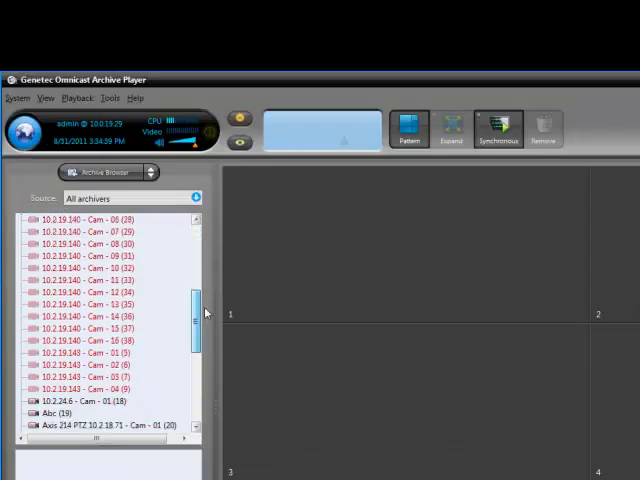
scroll("down", 3)
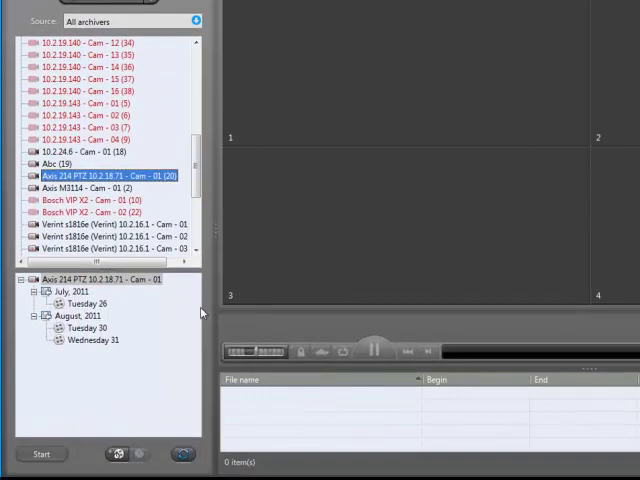
Load the first Wednesday 31 recording and start choosing an export destination folder
left_click(93, 340)
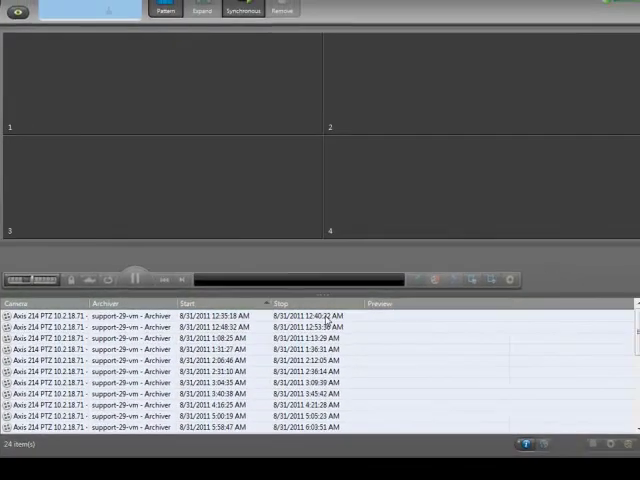
left_click(150, 316)
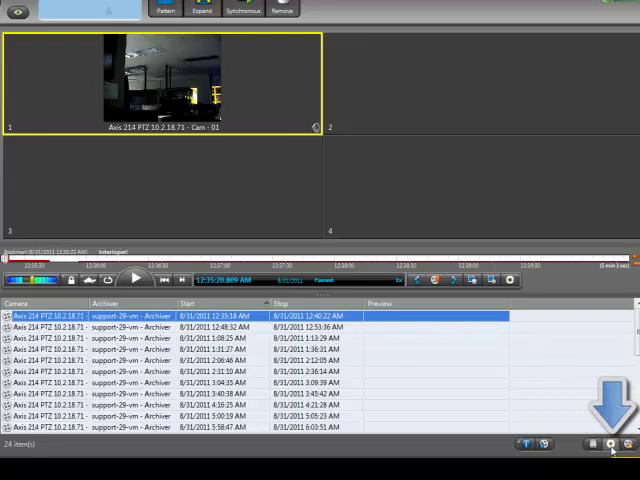
left_click(610, 444)
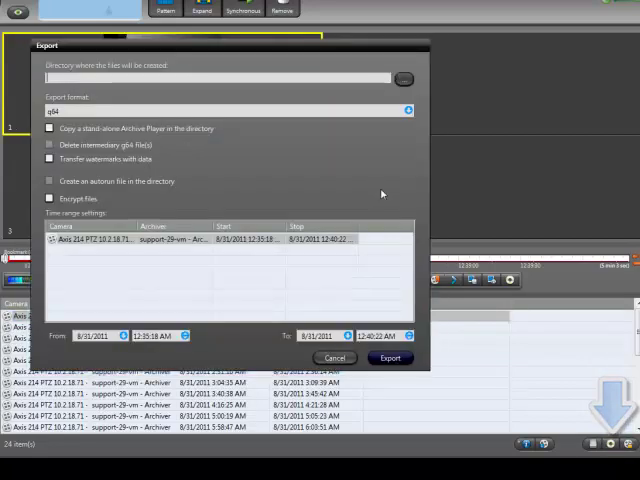
left_click(403, 78)
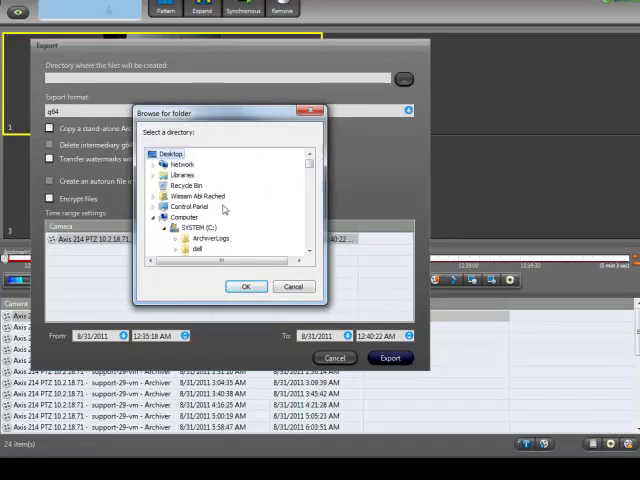
Export the footage to Desktop GTAP_video and open the Axis214PTZ10.2.18.71-Cam-01 folder to verify
left_click(246, 287)
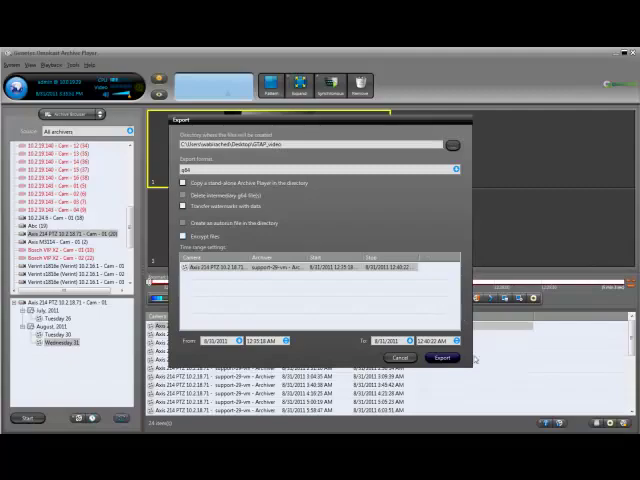
left_click(441, 358)
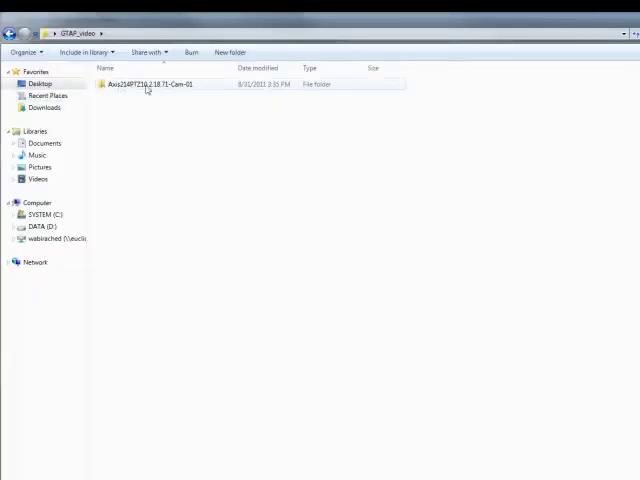
double_click(147, 84)
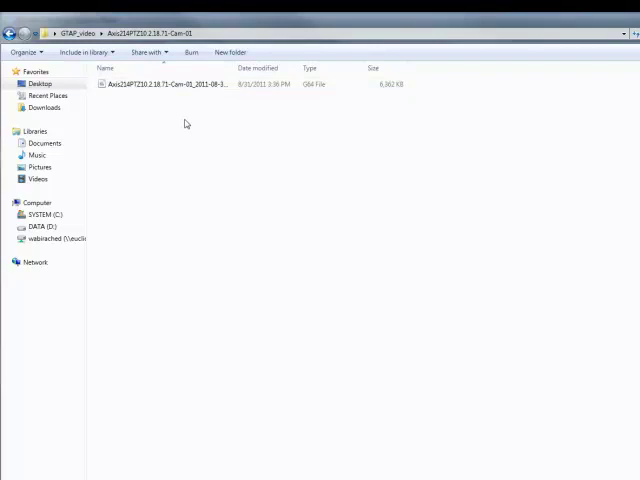